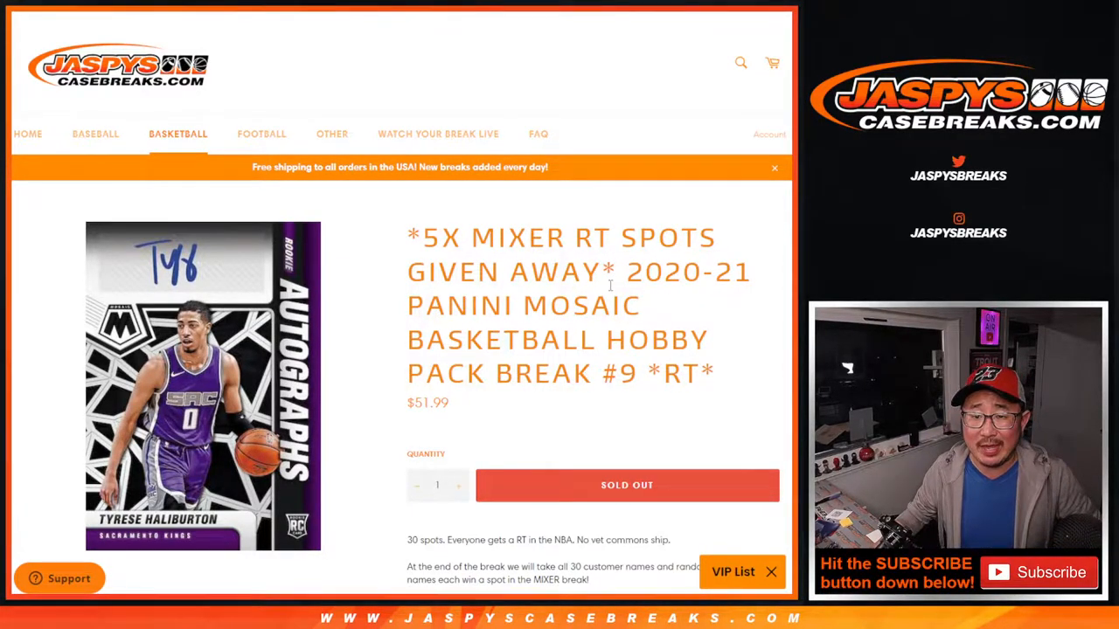
Highlight and clear the break name and 2020-21 season in the product title
drag(605, 339, 713, 374)
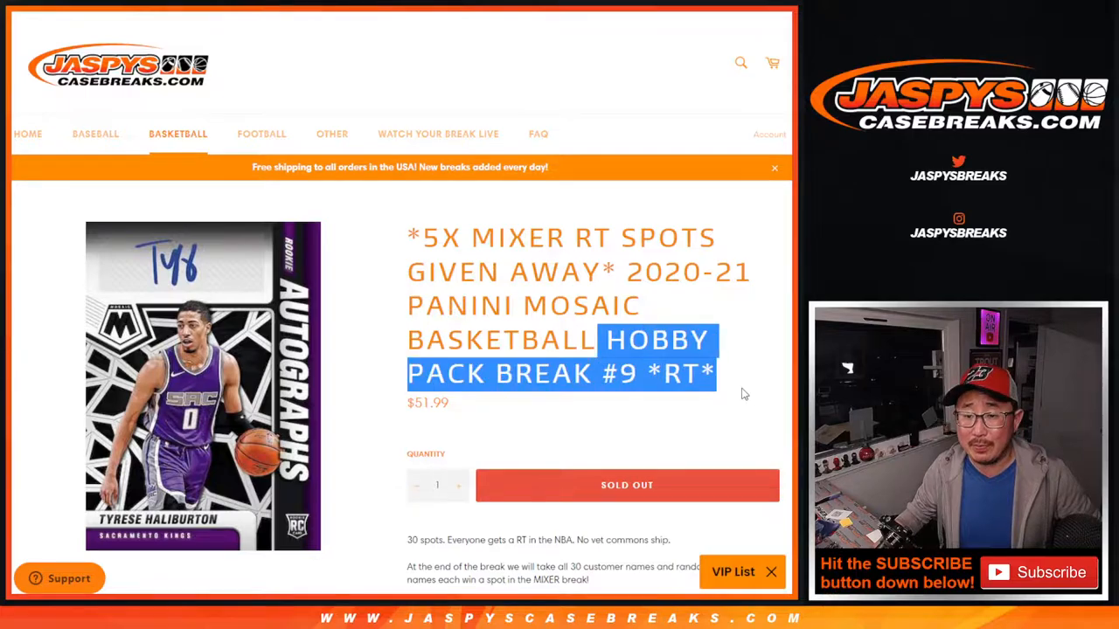
double_click(687, 273)
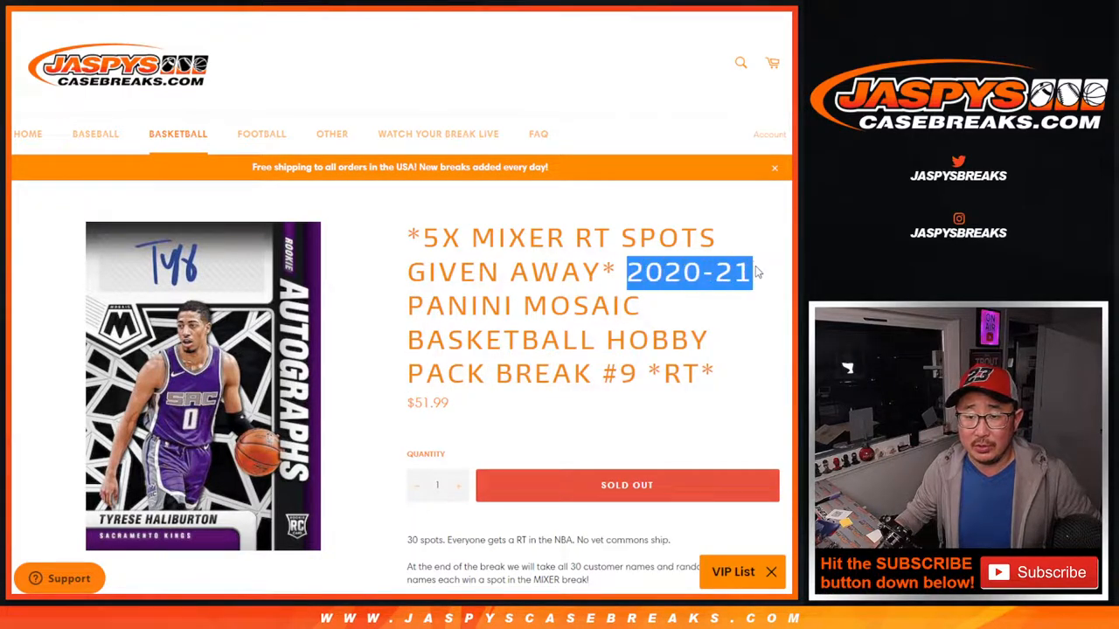
double_click(565, 272)
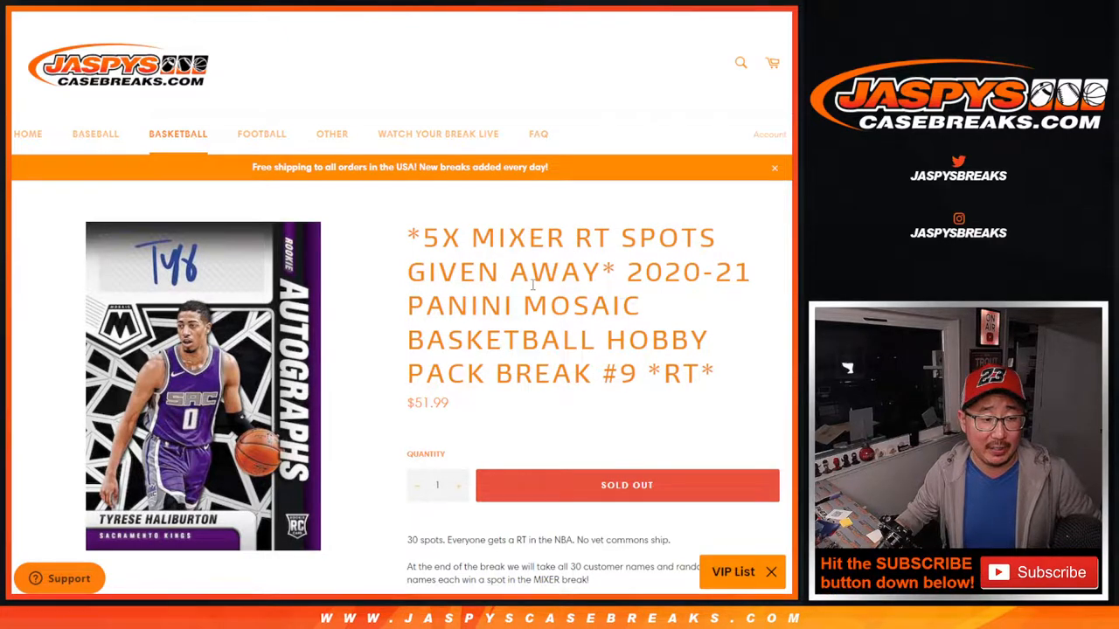
mouse_move(458, 319)
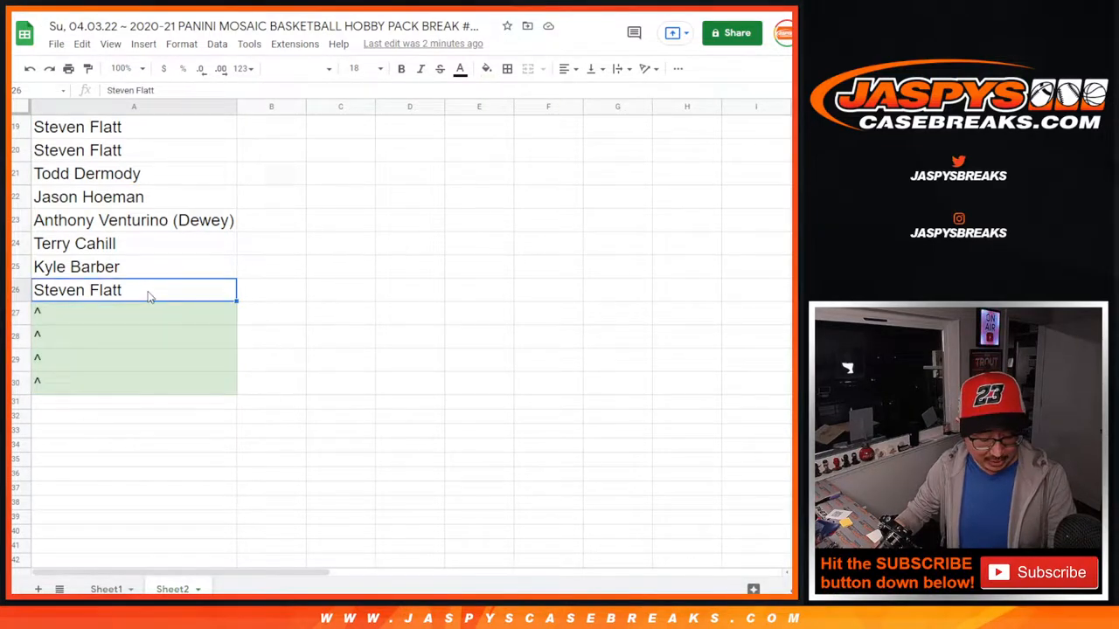
text(*)
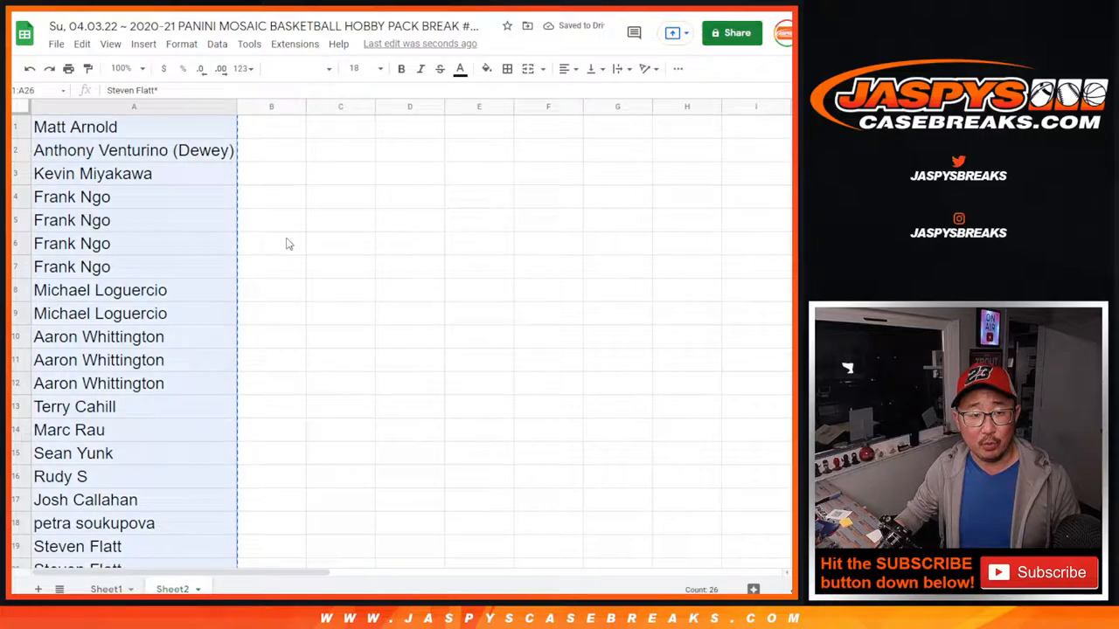
scroll(down, 3)
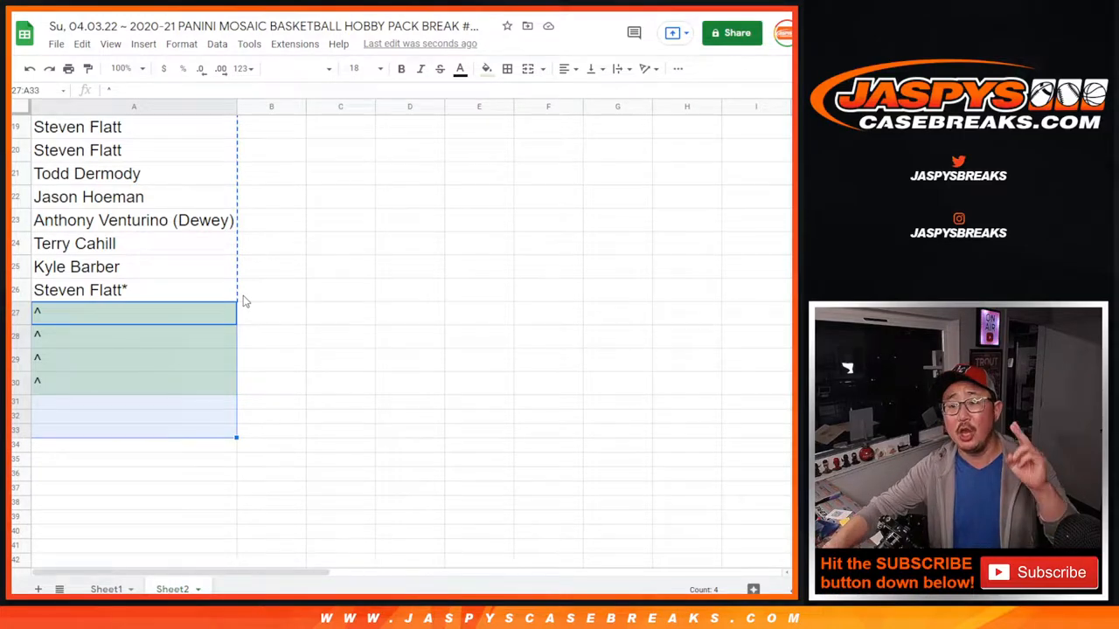
mouse_move(294, 313)
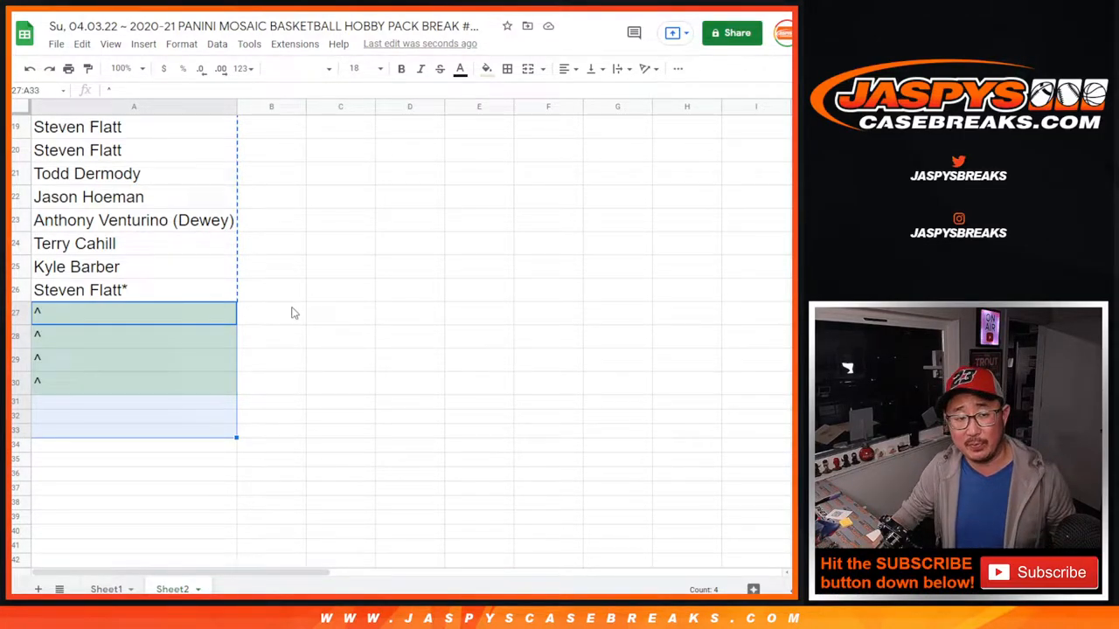
scroll(up, 3)
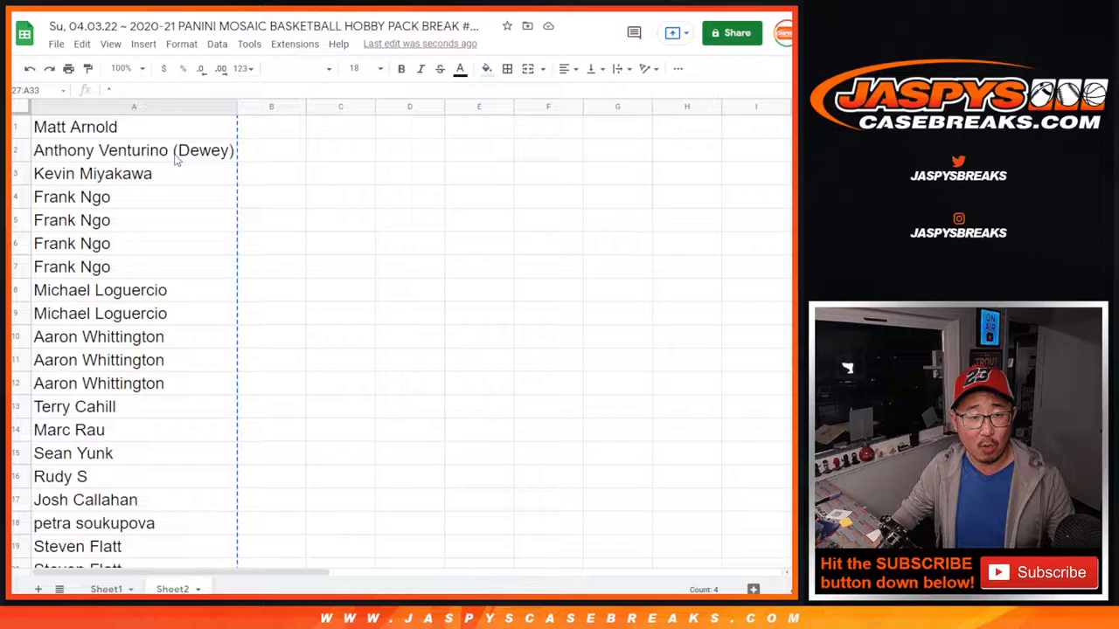
scroll(down, 3)
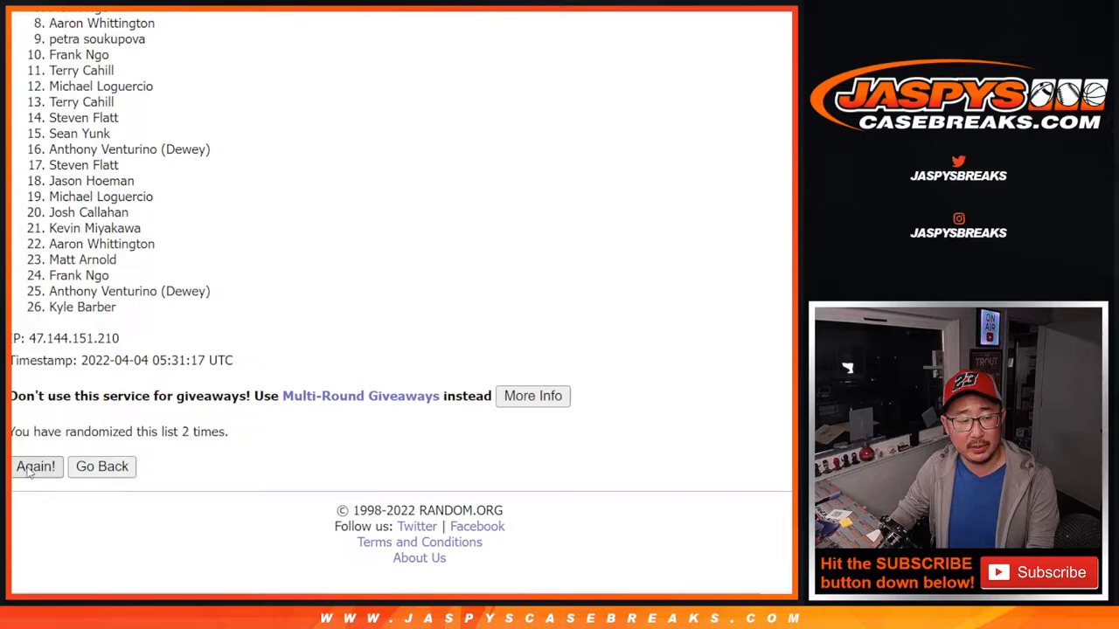
Reshuffle the 26-name list with Again! until it reads randomized 7 times
click(35, 465)
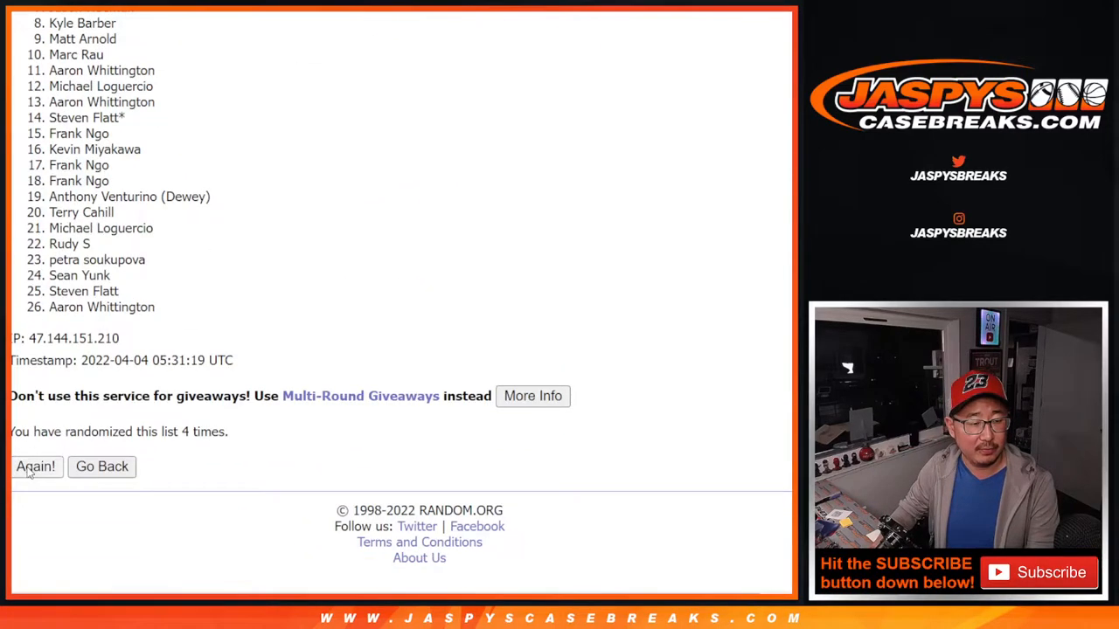
click(35, 465)
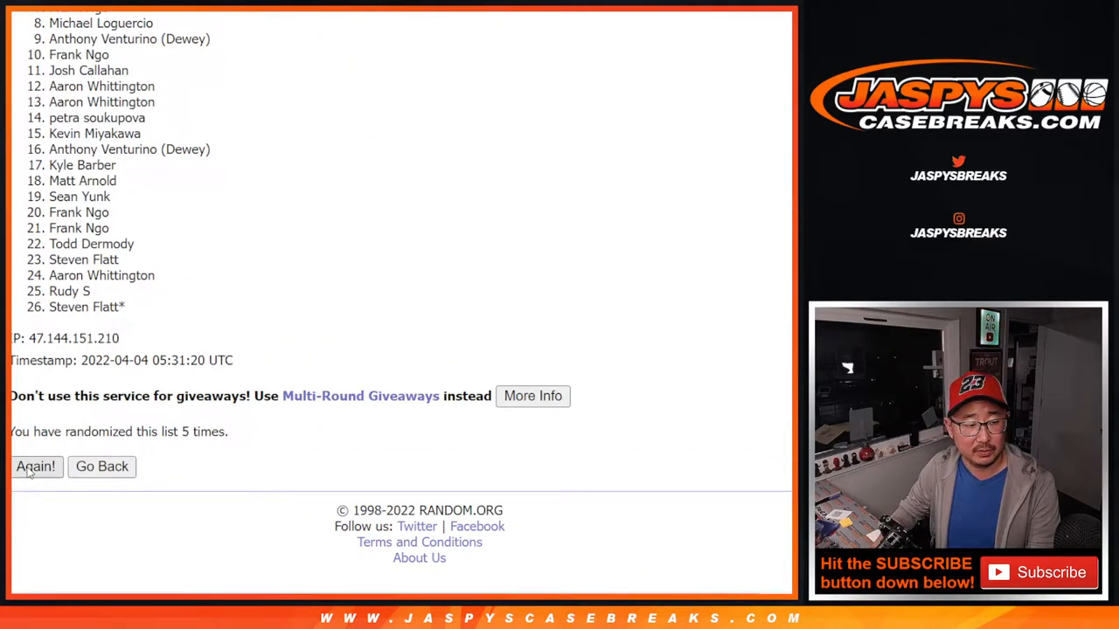
click(35, 465)
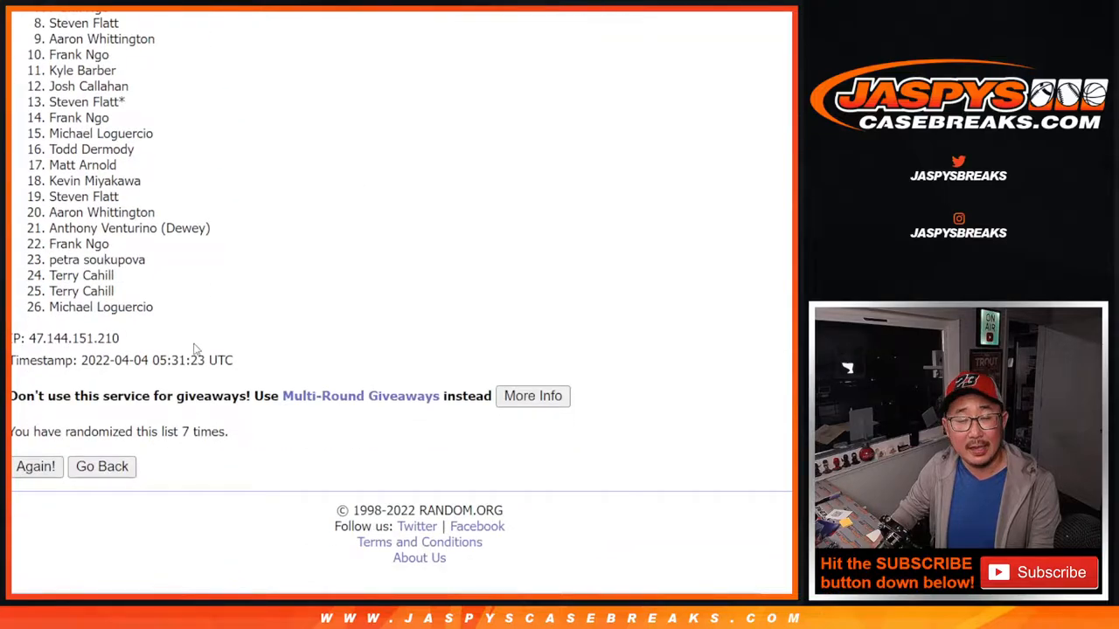
click(35, 465)
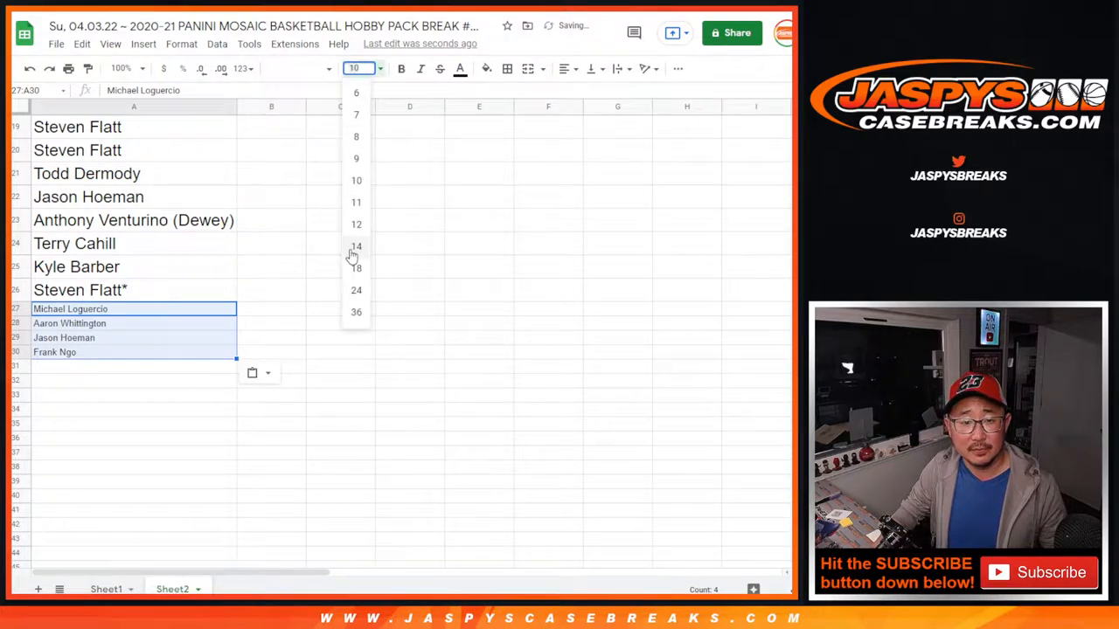
click(357, 267)
text(^)
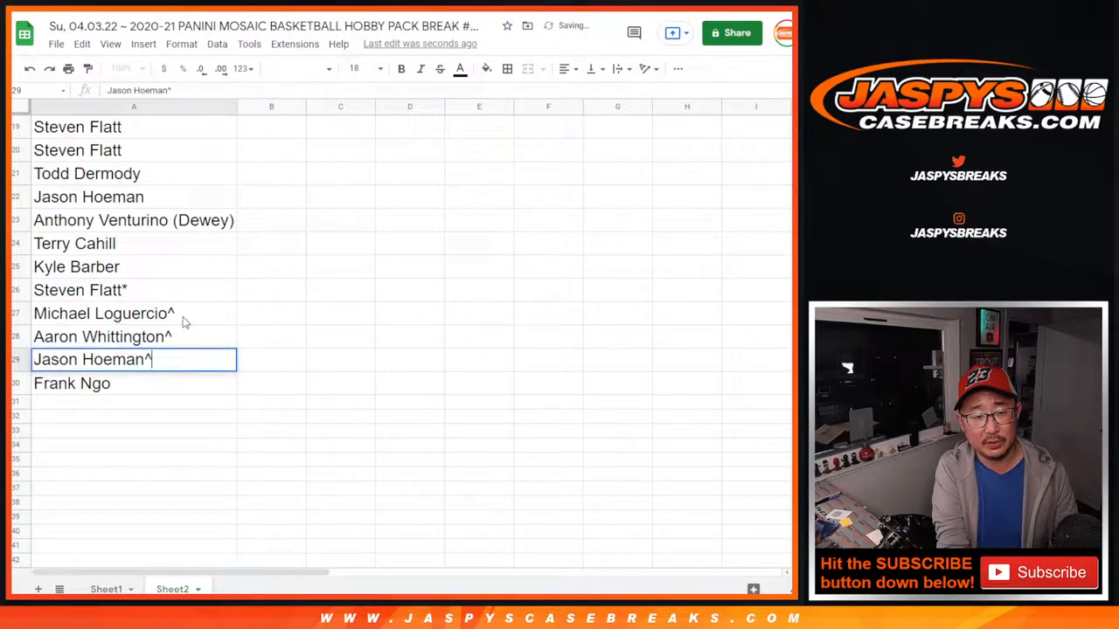
key(Enter)
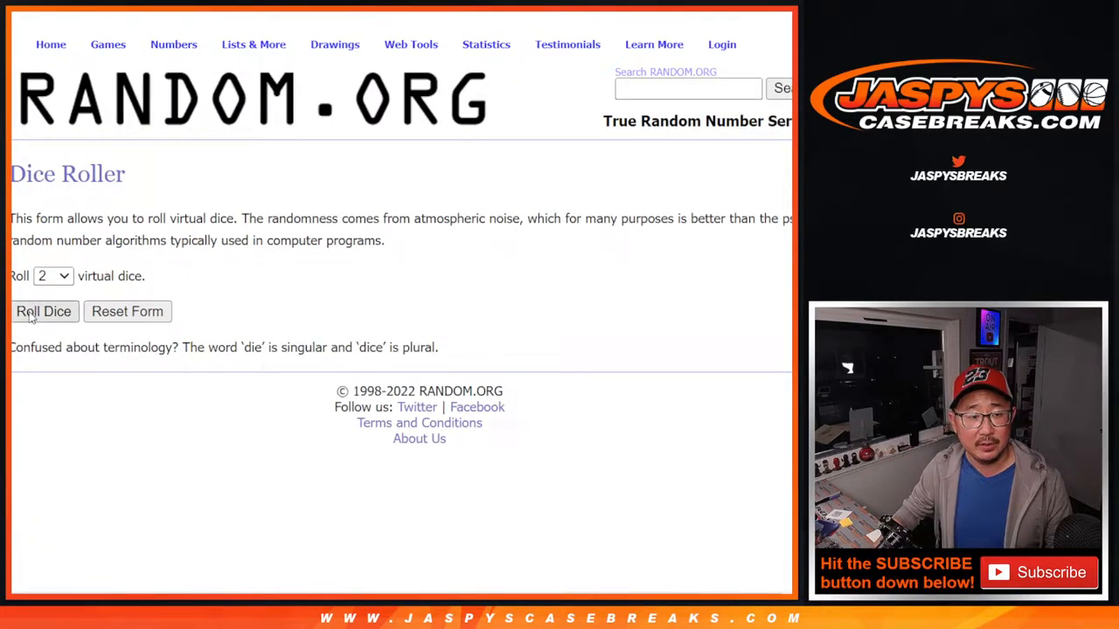
Roll the two dice, then reshuffle the 30-name list until randomized five times
click(44, 311)
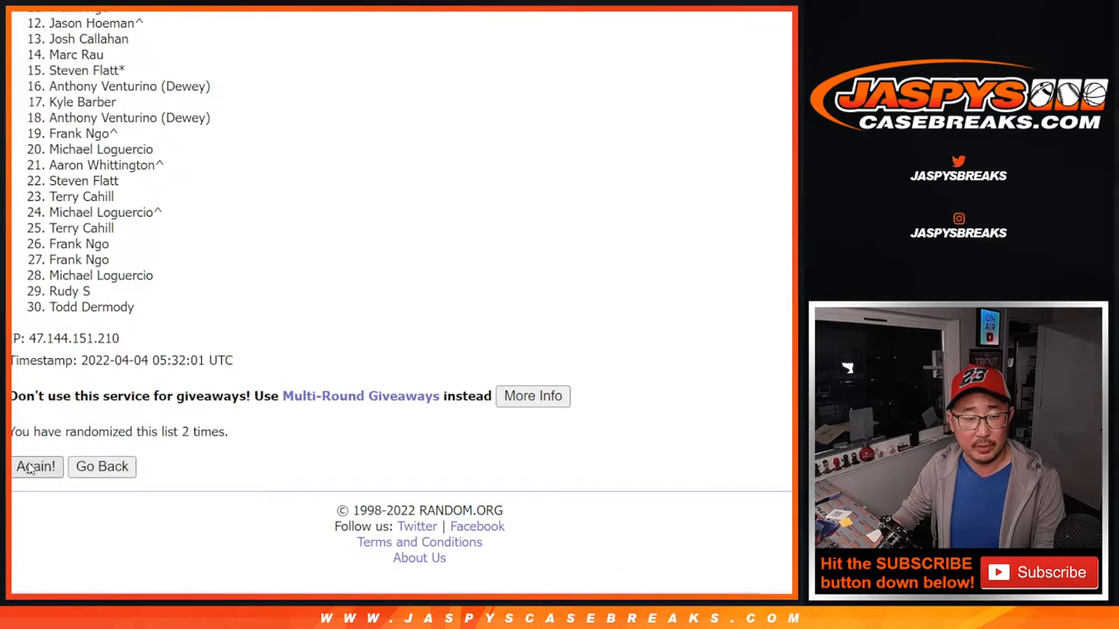
click(35, 465)
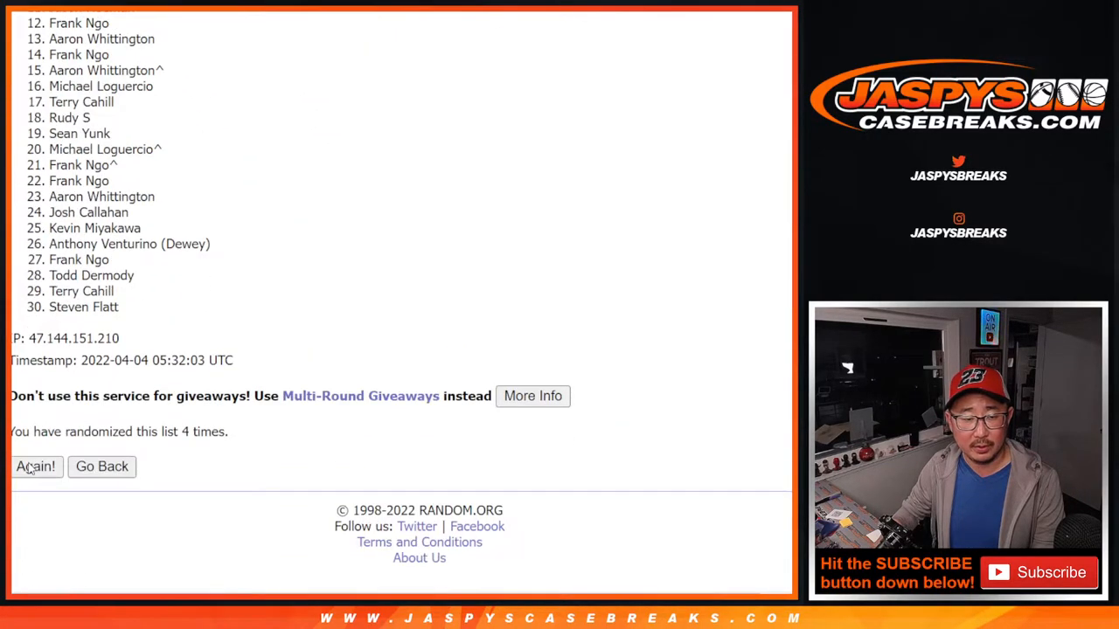
click(35, 465)
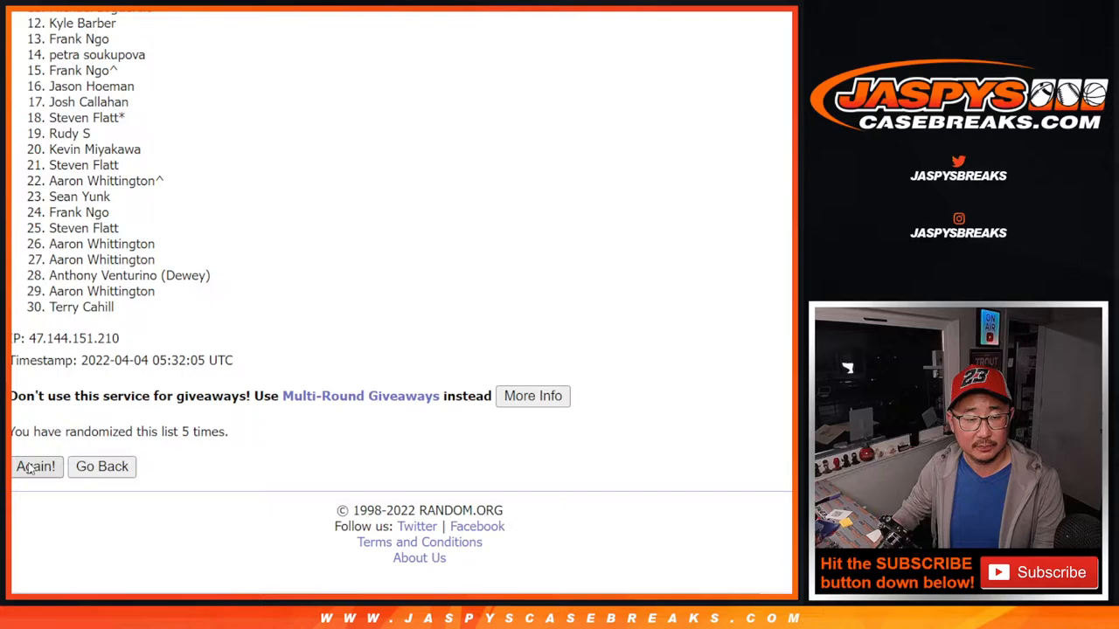
click(35, 465)
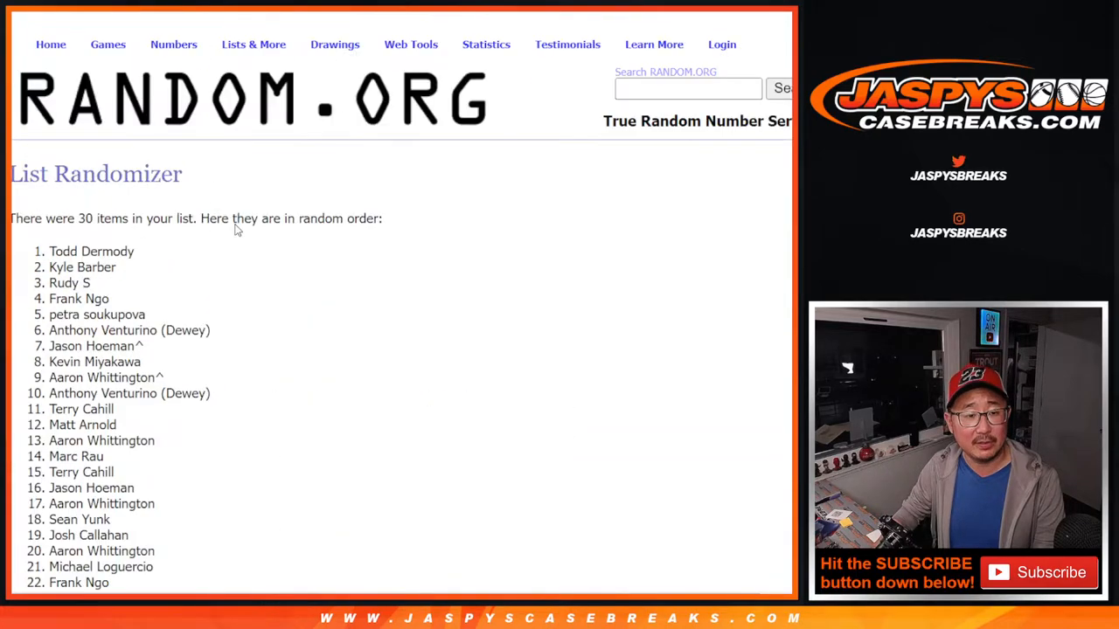
scroll(down, 3)
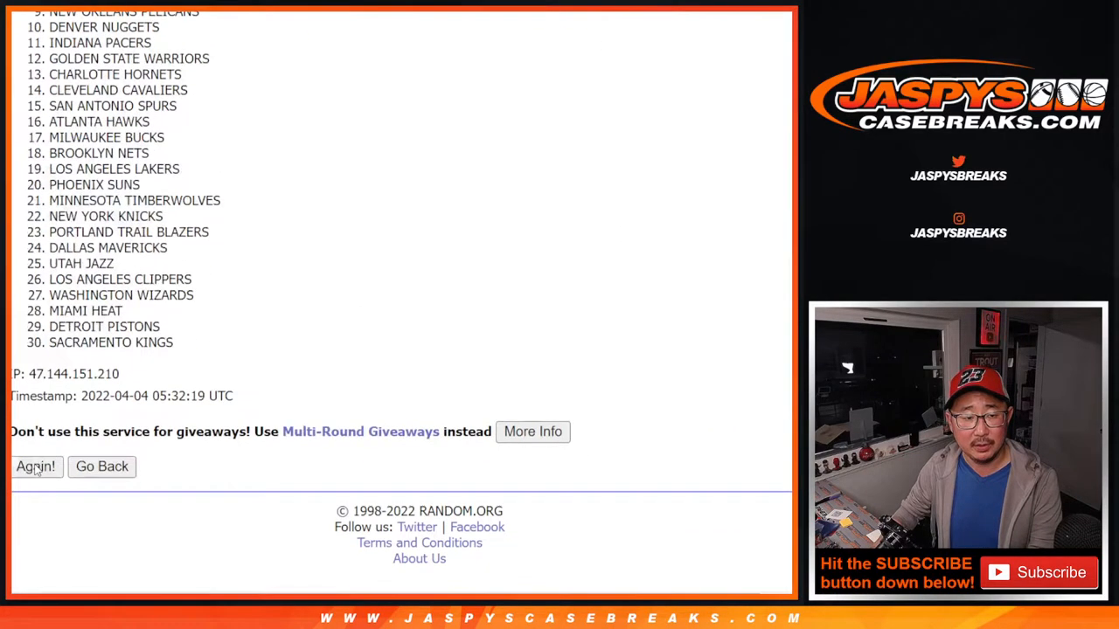
Reshuffle the 30 NBA teams three more times, Sacramento Kings ending last
click(35, 465)
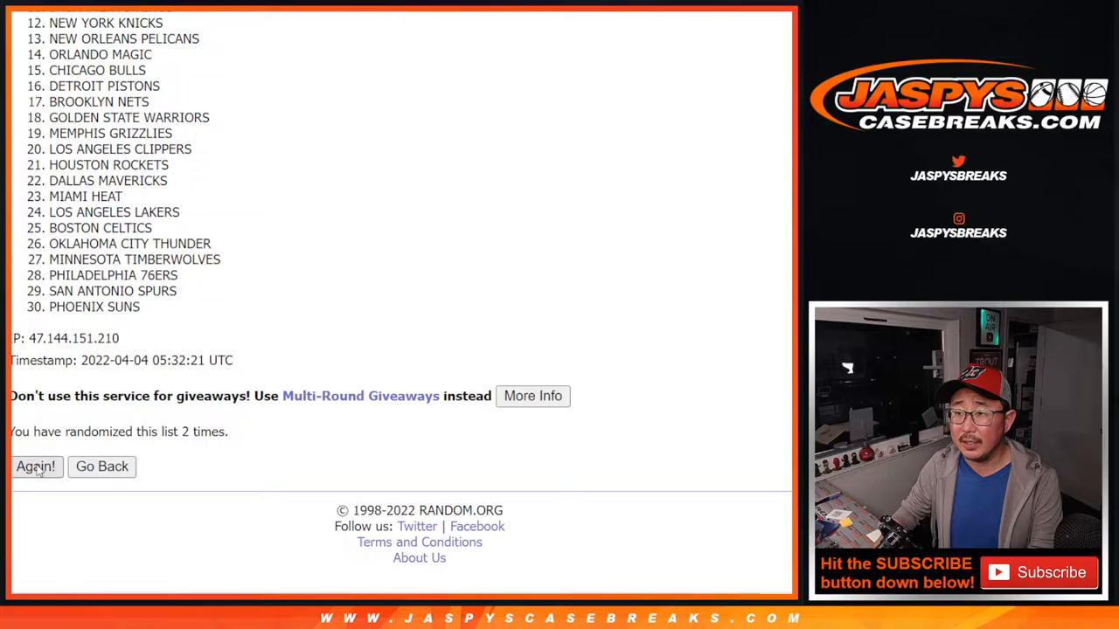
click(35, 465)
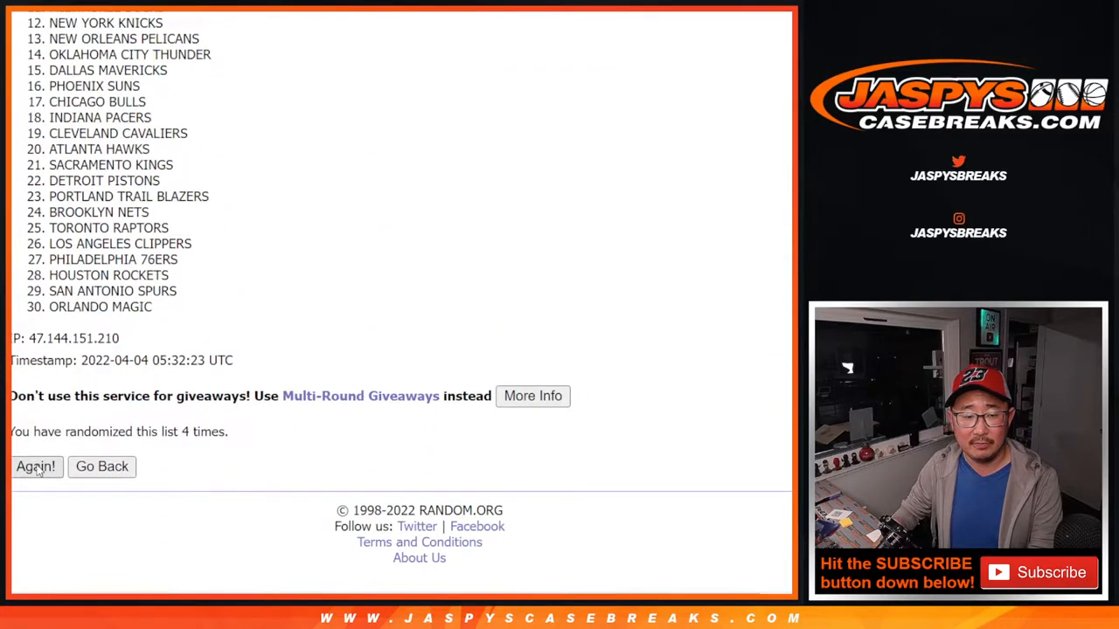
click(35, 465)
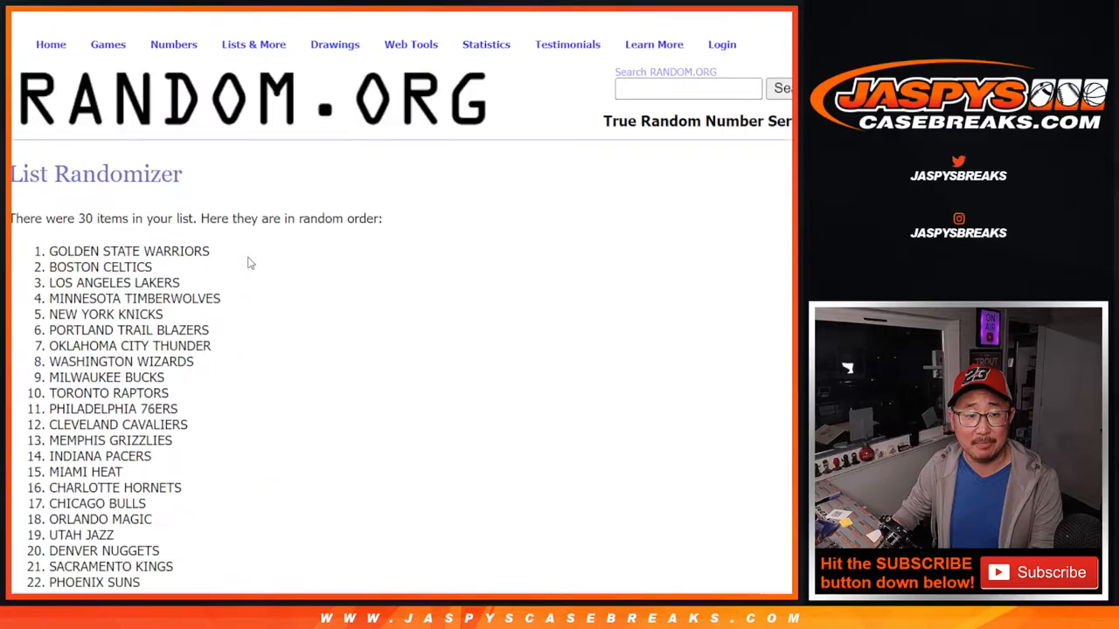
scroll(down, 3)
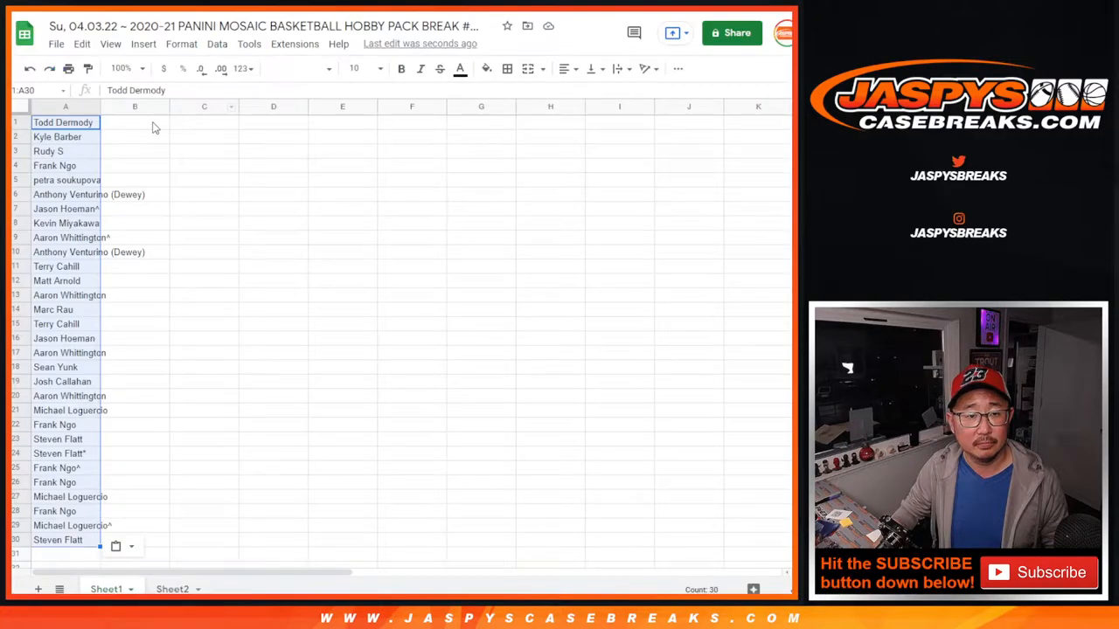
Set the name-and-team table to the Vollkorn serif font
click(297, 68)
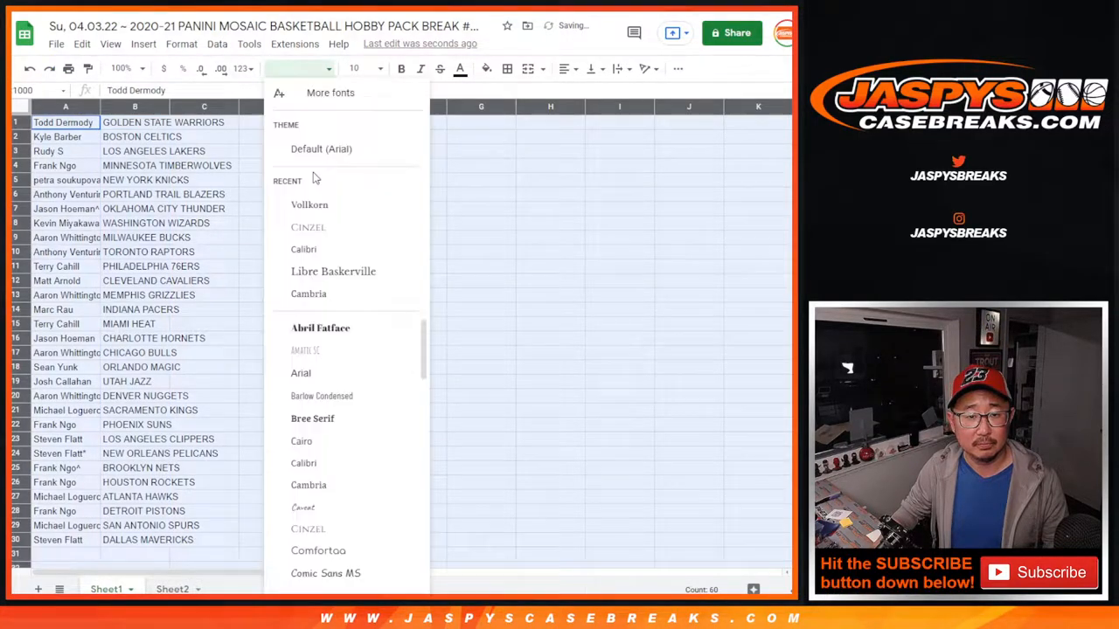
click(307, 205)
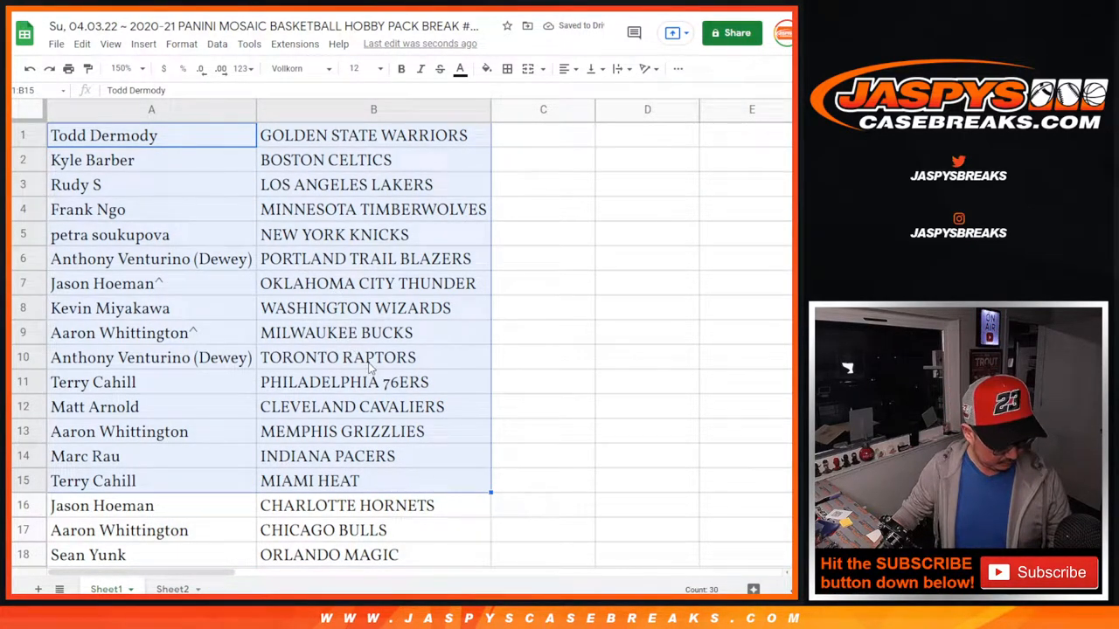
scroll(down, 3)
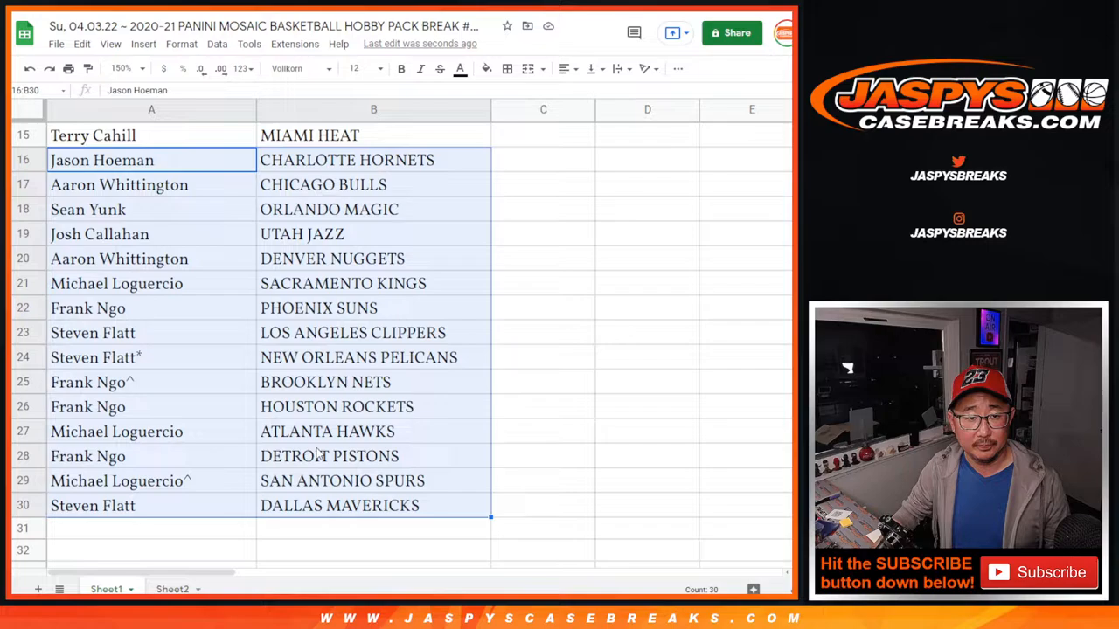
scroll(up, 3)
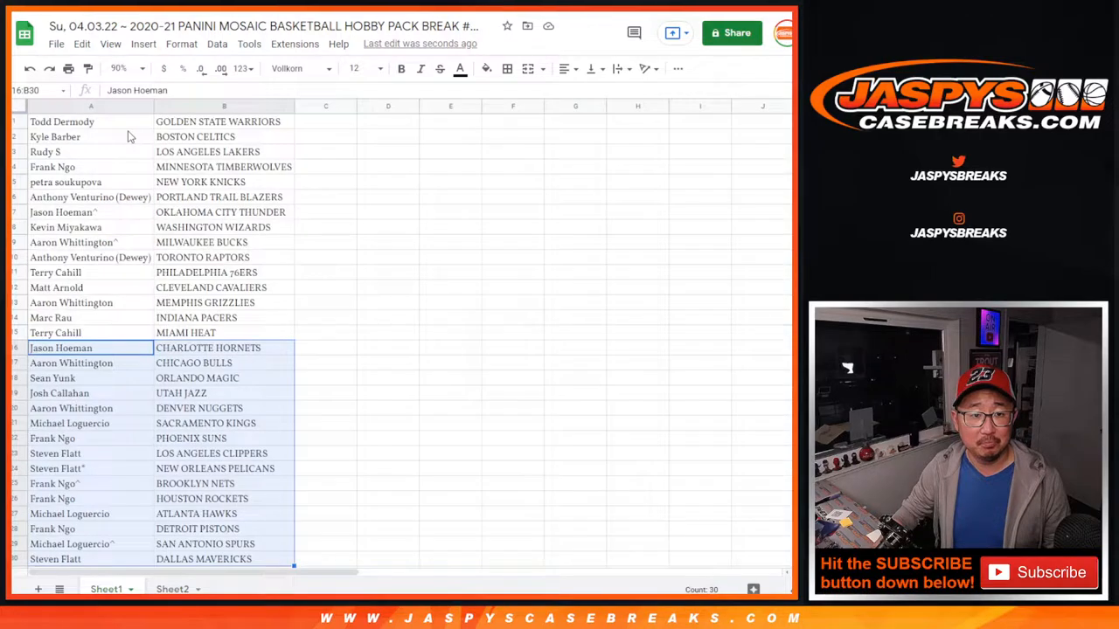
Sort all rows alphabetically A to Z by the team column and bring up print settings
right_click(224, 122)
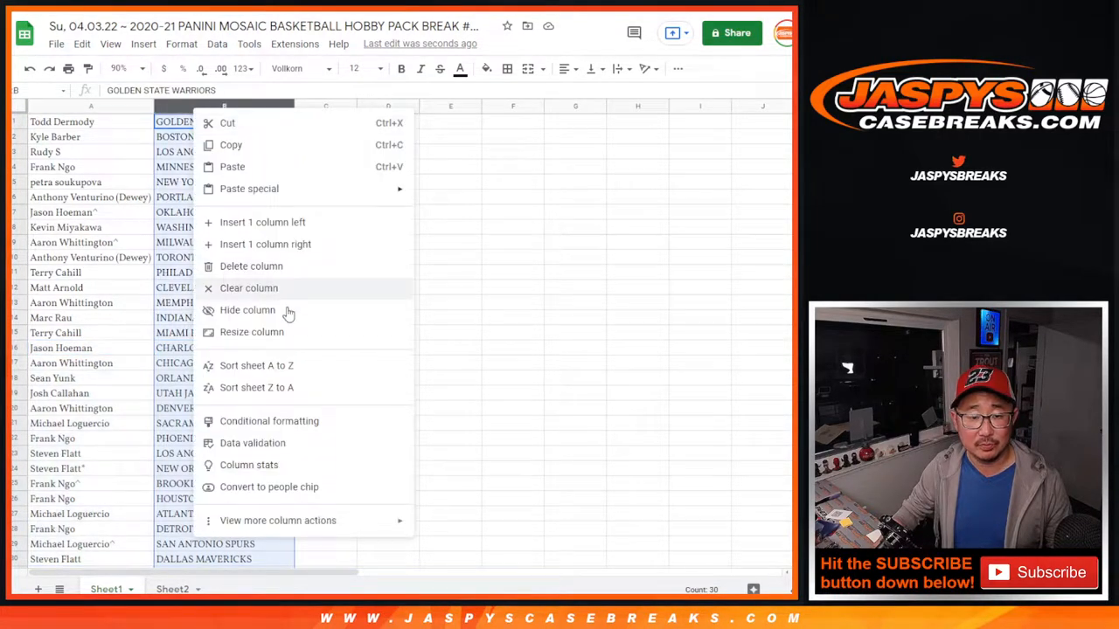
click(255, 366)
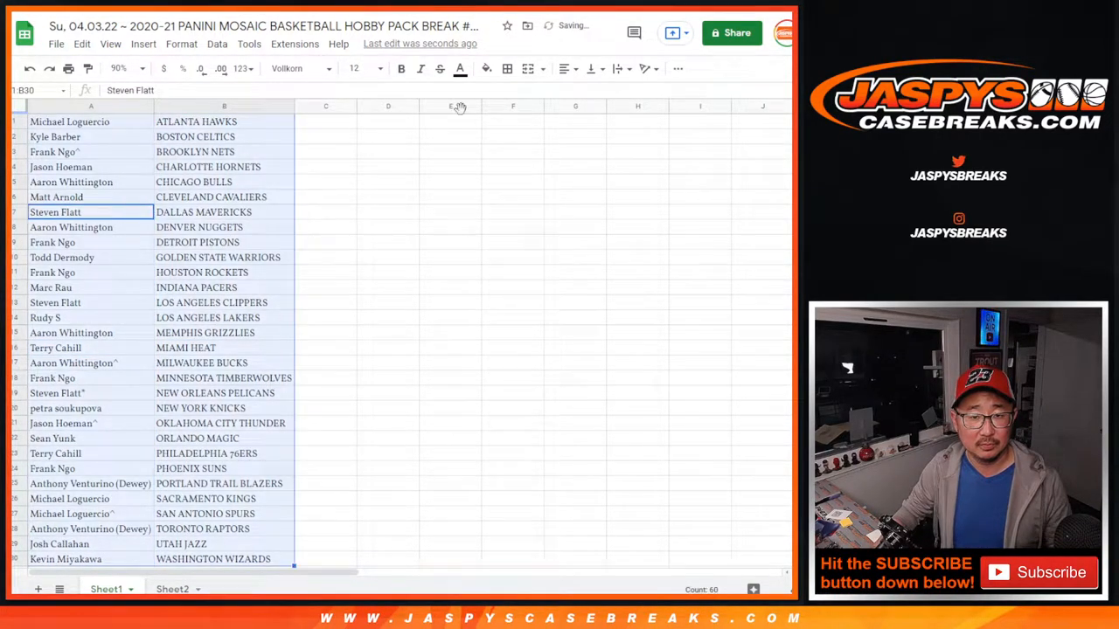
key(ctrl+p)
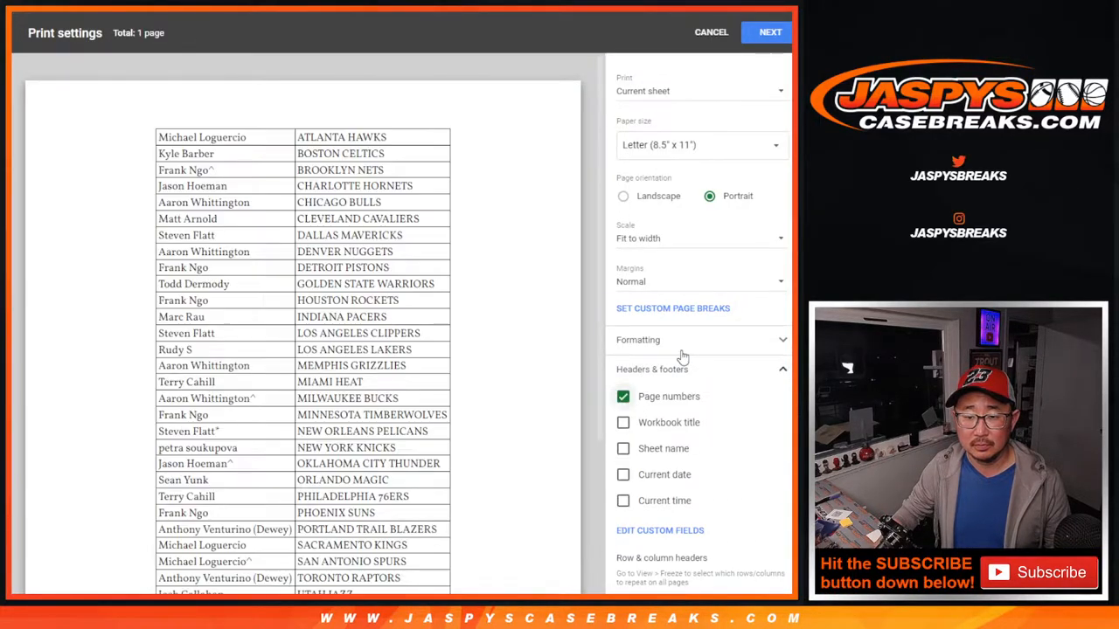
Confirm page setup with Next and print the sorted name-and-team list
click(769, 31)
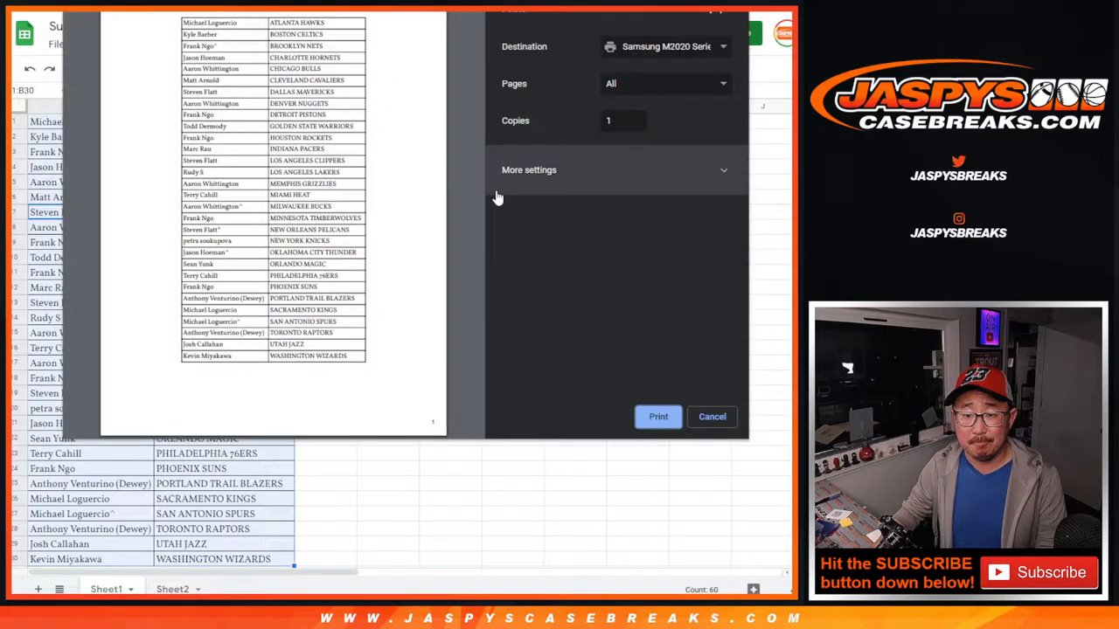
click(712, 416)
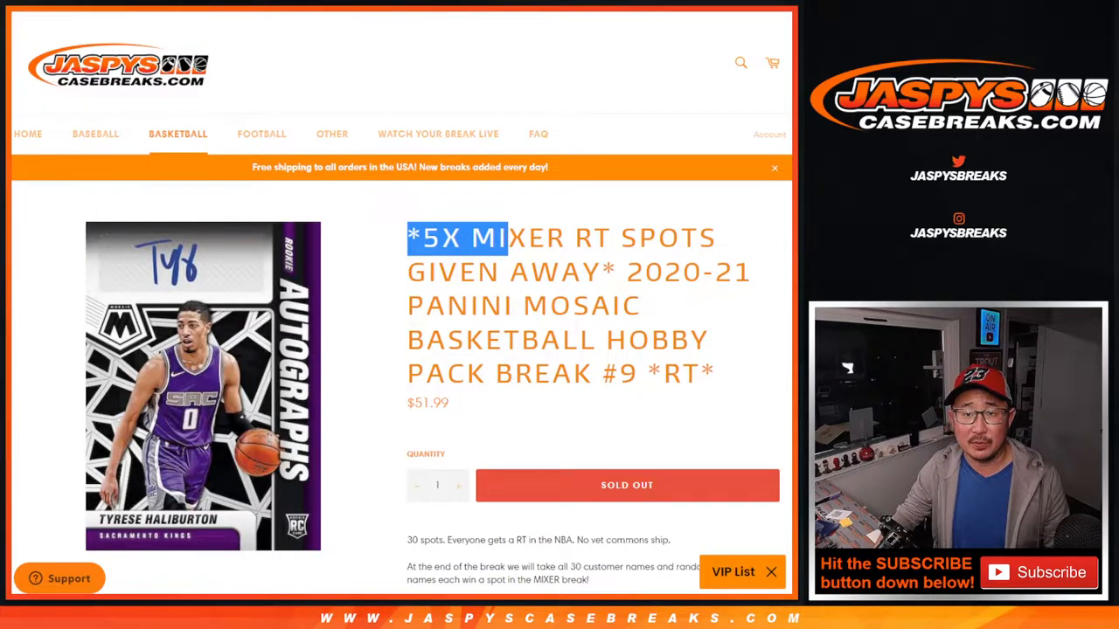
Return to the Jaspys Case Breaks home page via the logo and look through it
click(28, 133)
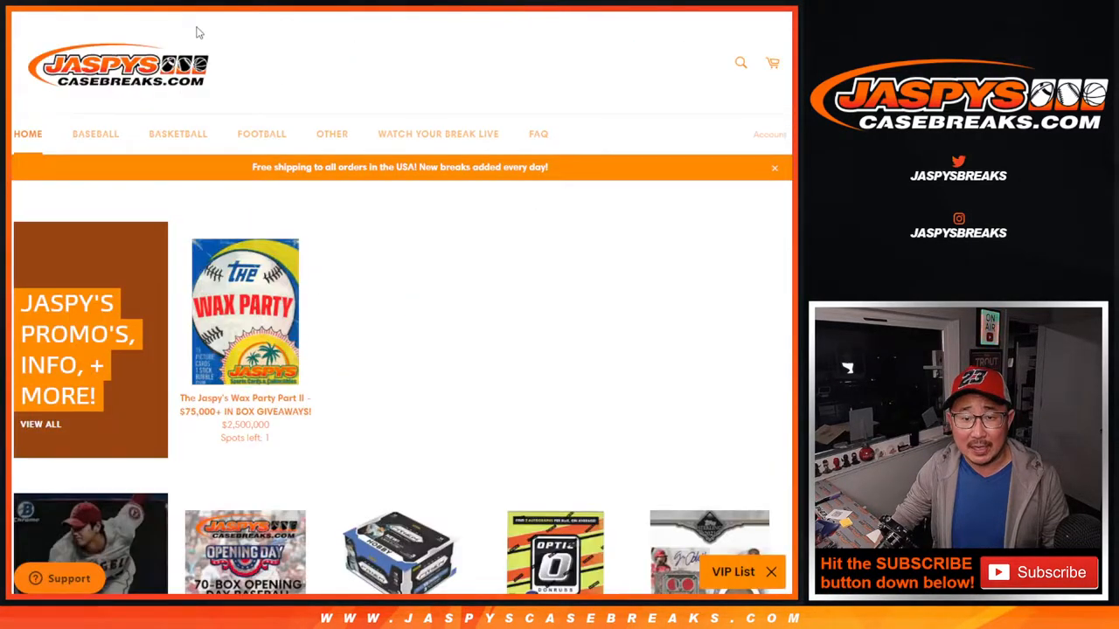
scroll(down, 3)
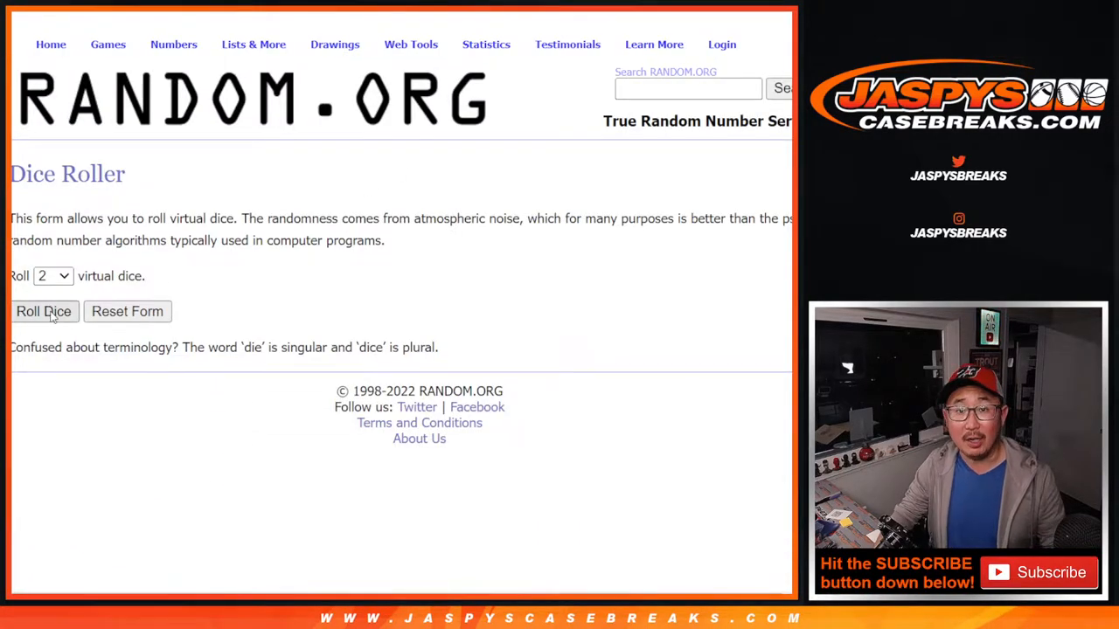
click(44, 311)
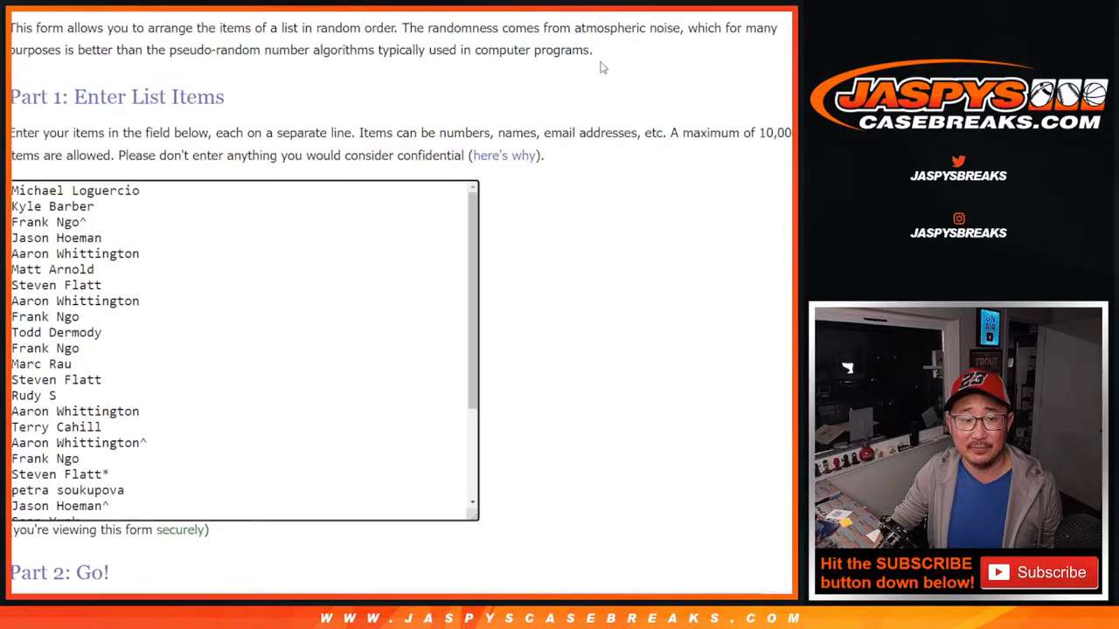
scroll(down, 3)
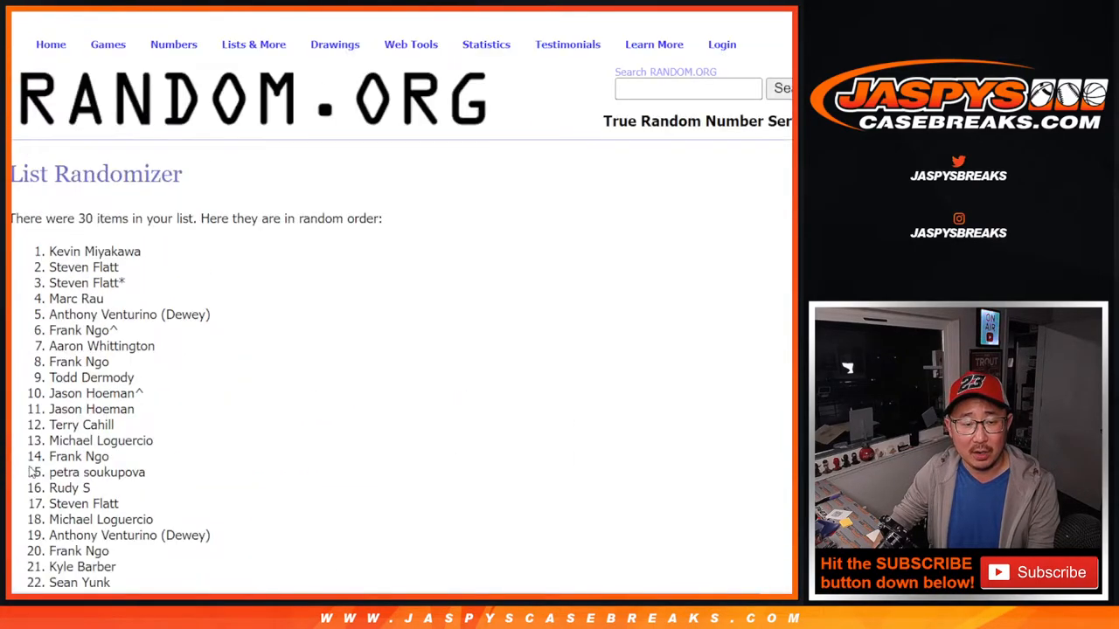
scroll(down, 3)
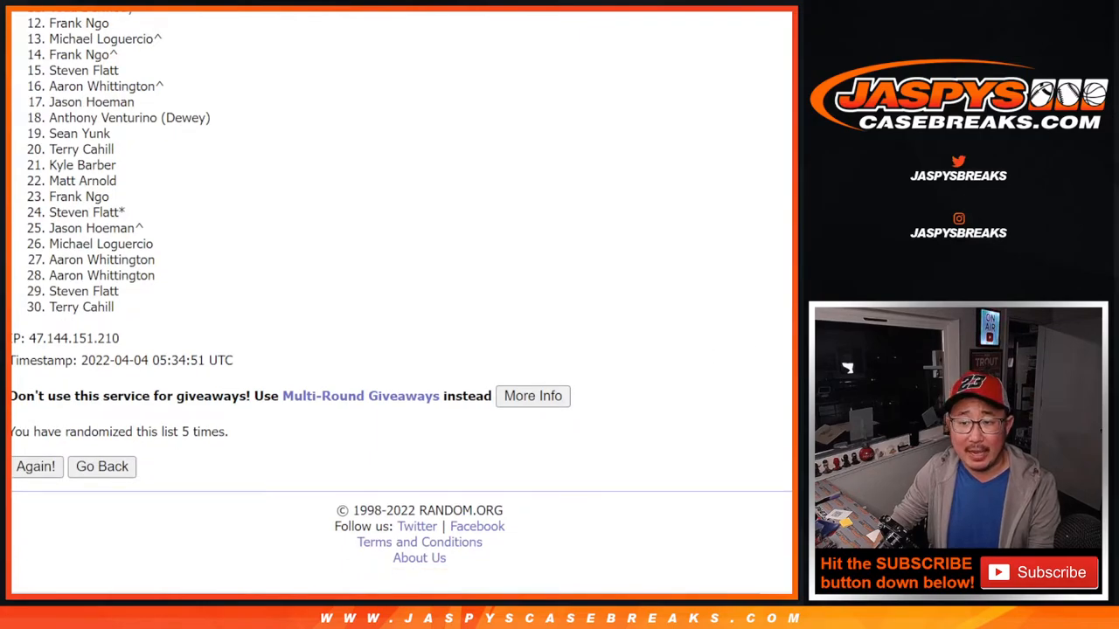
scroll(up, 3)
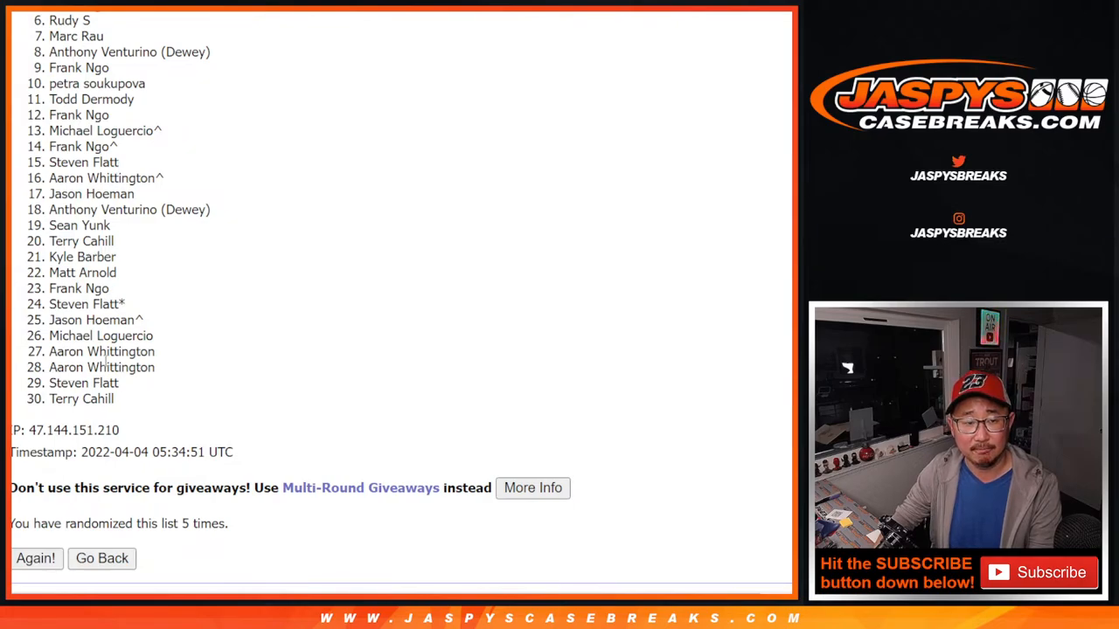
mouse_move(236, 327)
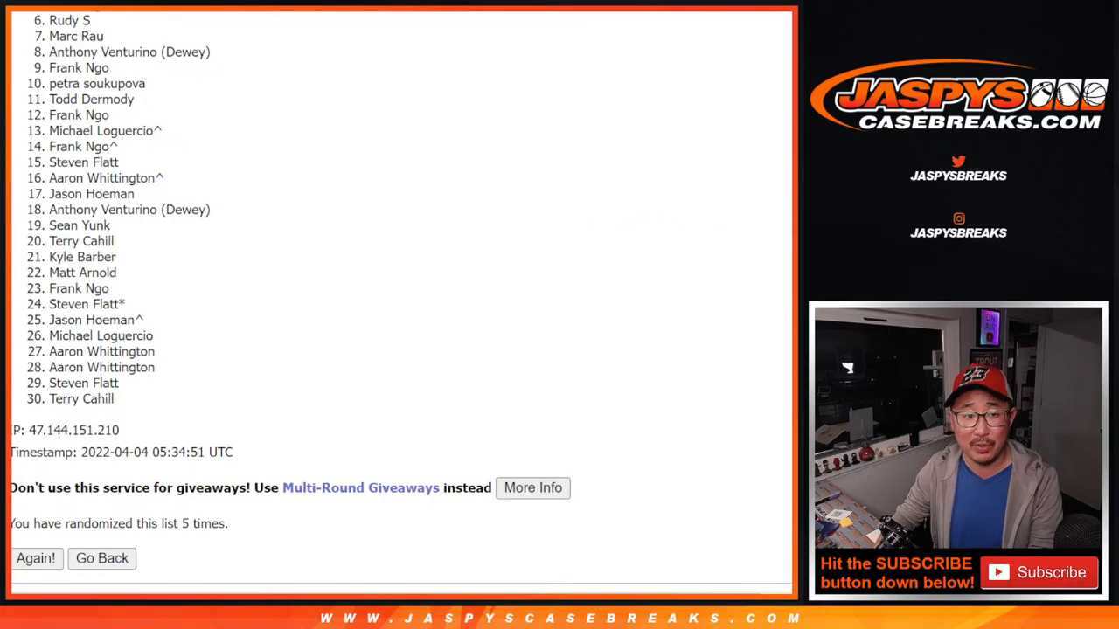
scroll(up, 3)
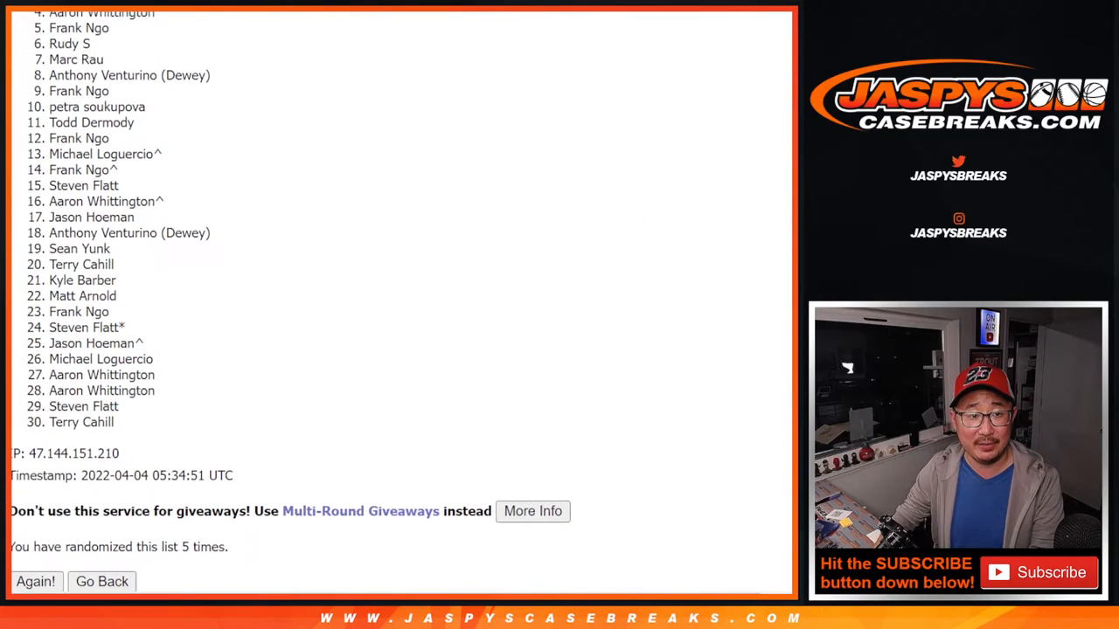